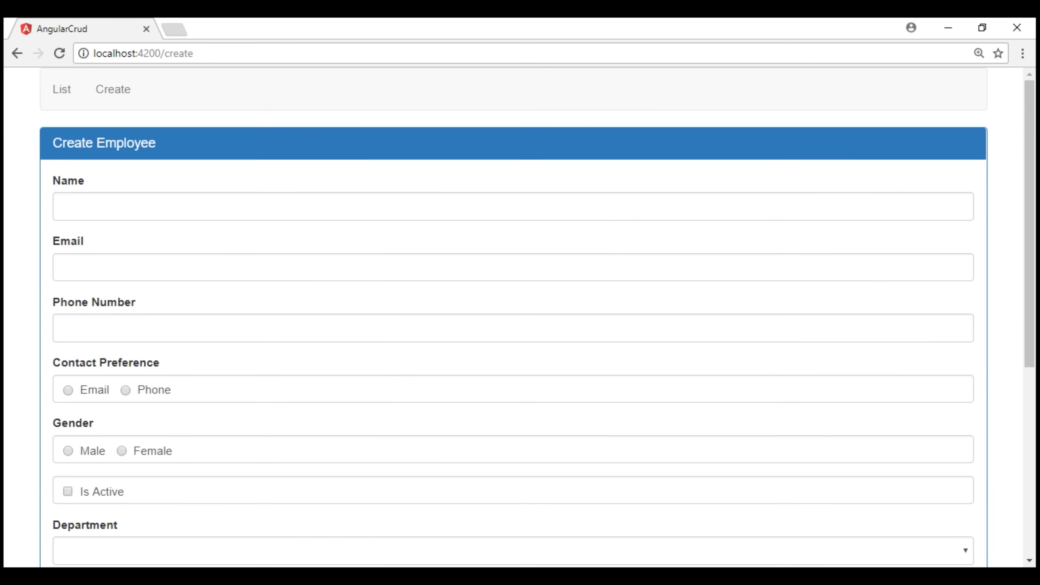
mouse_move(434, 300)
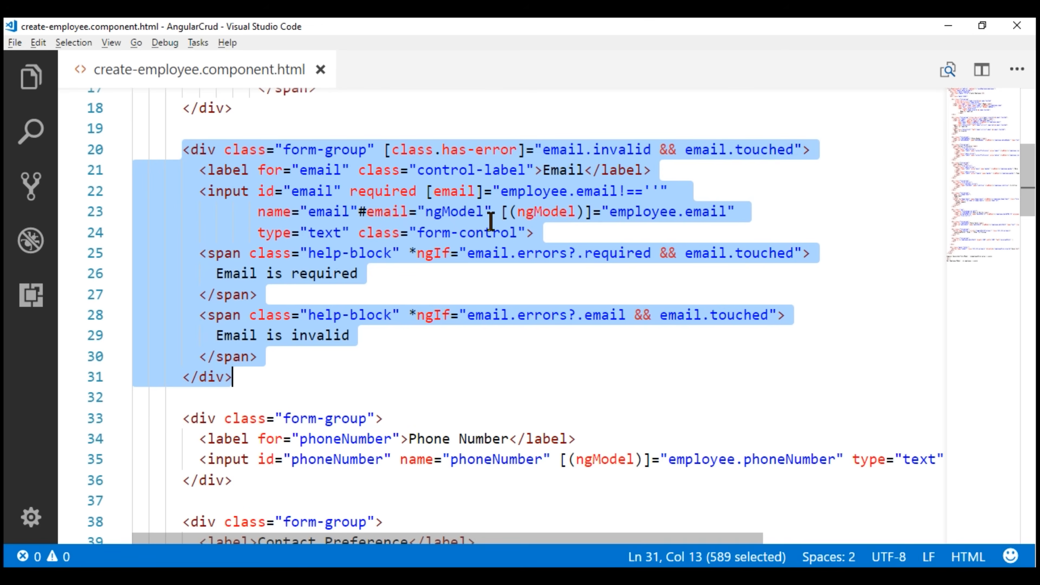
Replace the [email] validator binding with pattern="^[a-zA-Z0-9_.+-]+@[a-zA-Z0-9-]+\.[a-zA-Z0-9-.]+$"
double_click(455, 191)
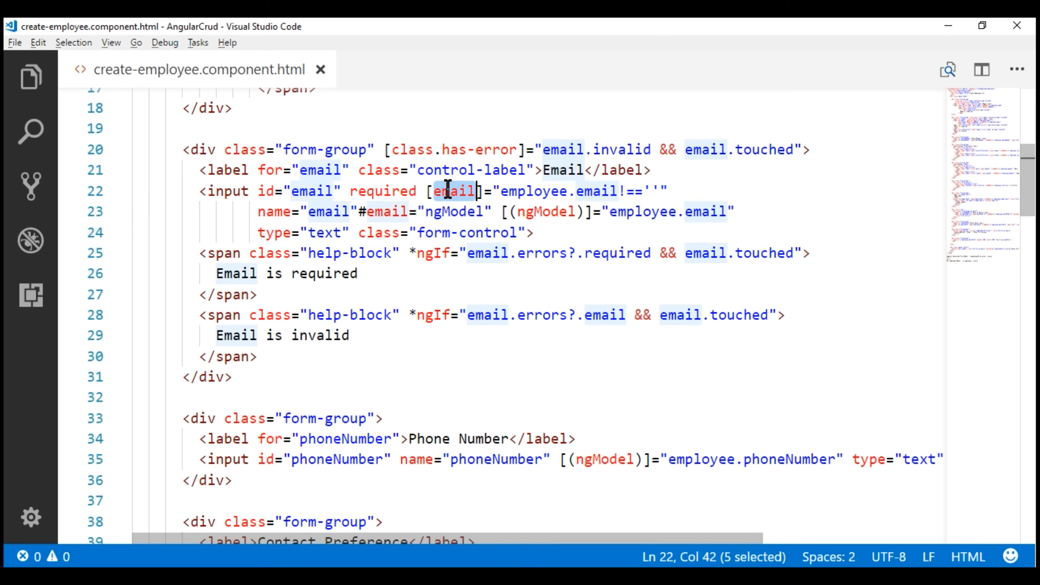
mouse_move(426, 191)
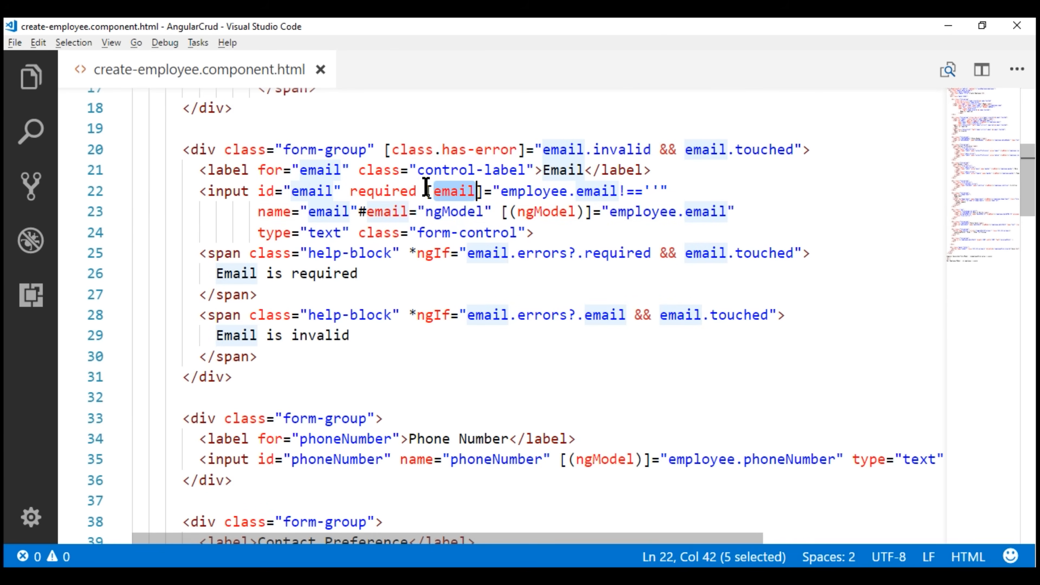
click(670, 191)
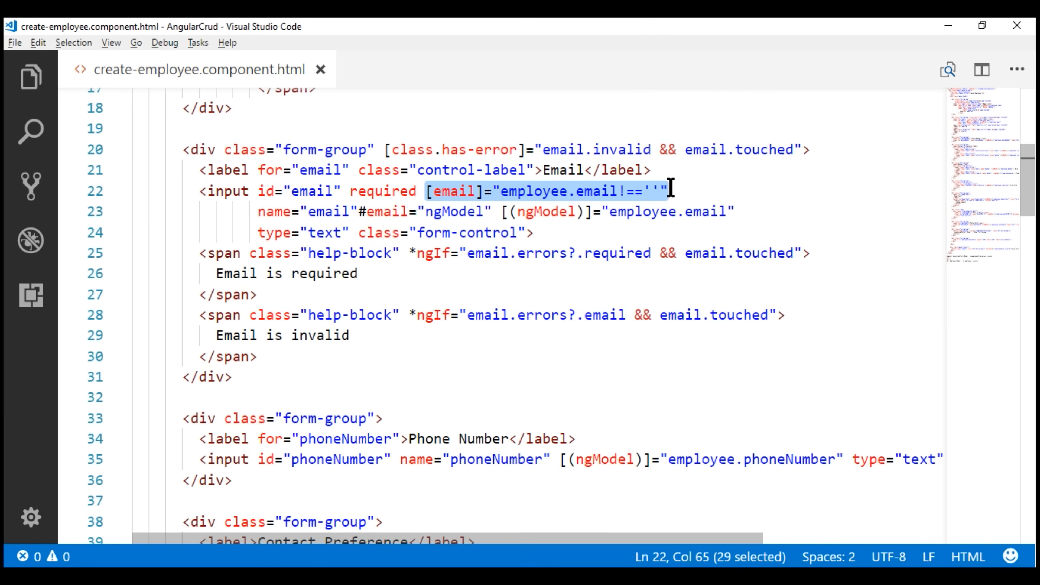
mouse_move(710, 305)
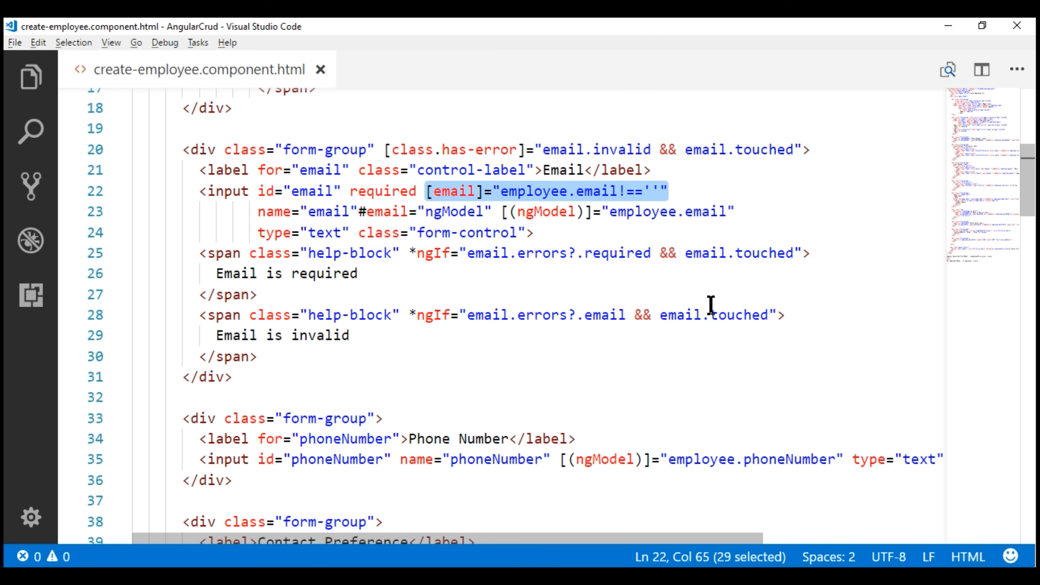
text(pattern)
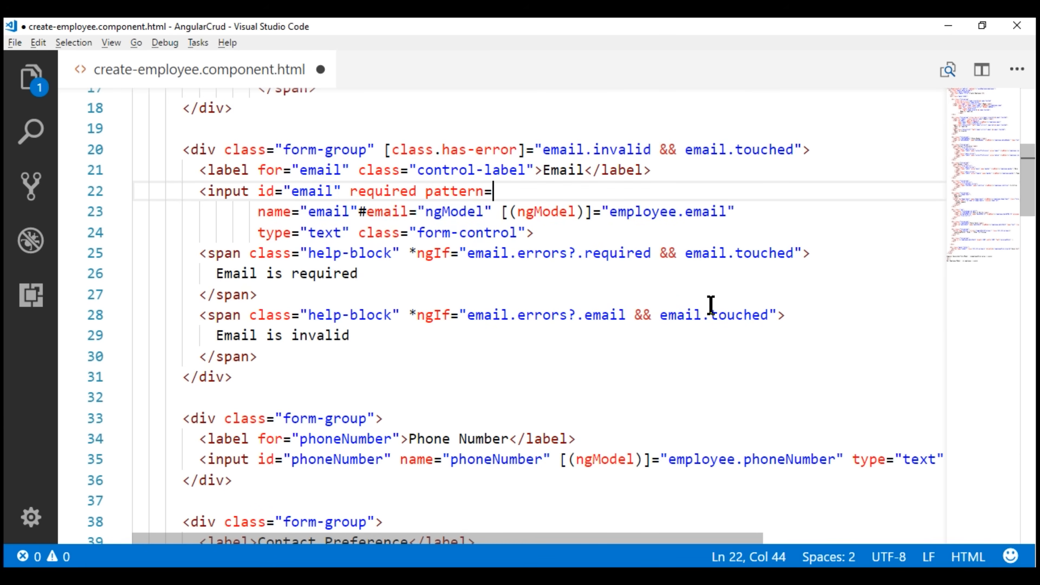
text("")
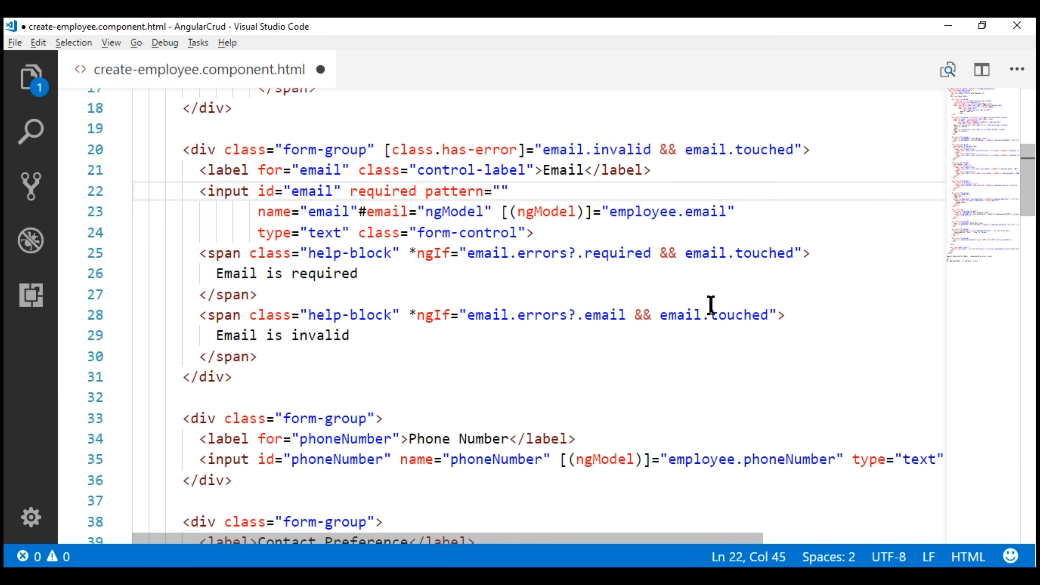
text(^[a-zA-Z0-9_.+-]+@[a-zA-Z0-9-]+\.[a-zA-Z0-9-.]+$)
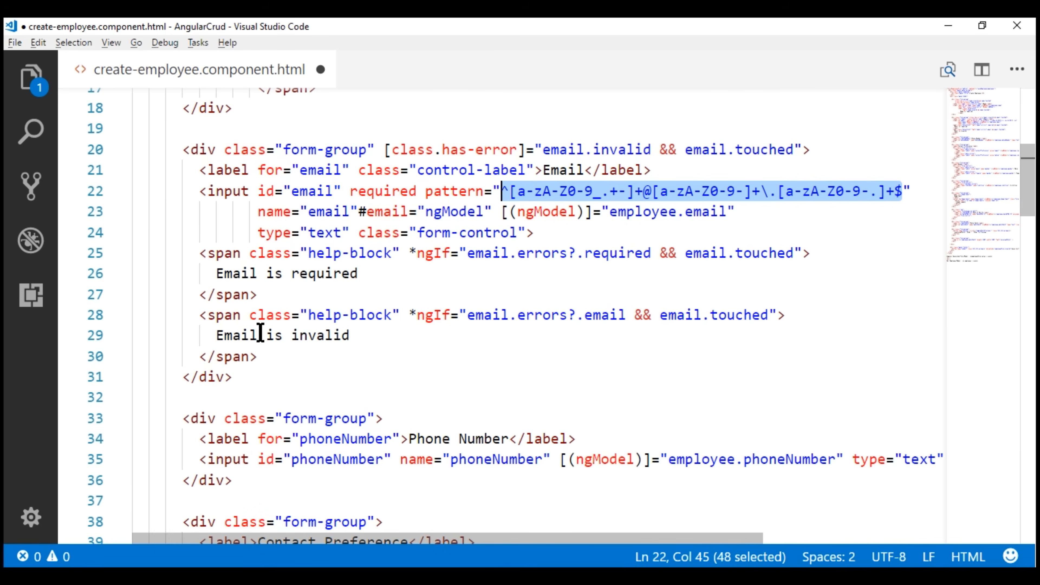
mouse_move(443, 191)
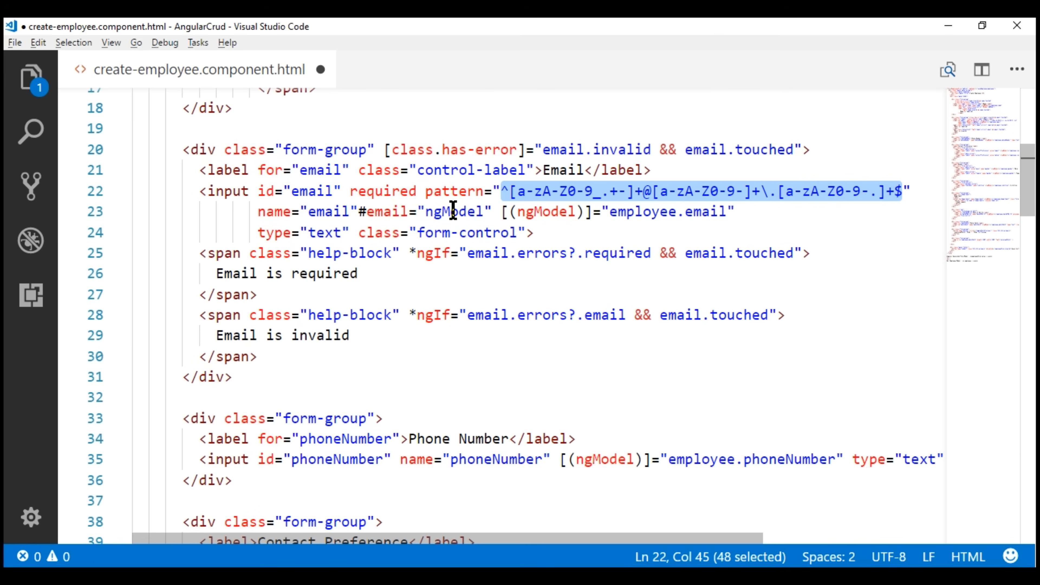
mouse_move(443, 191)
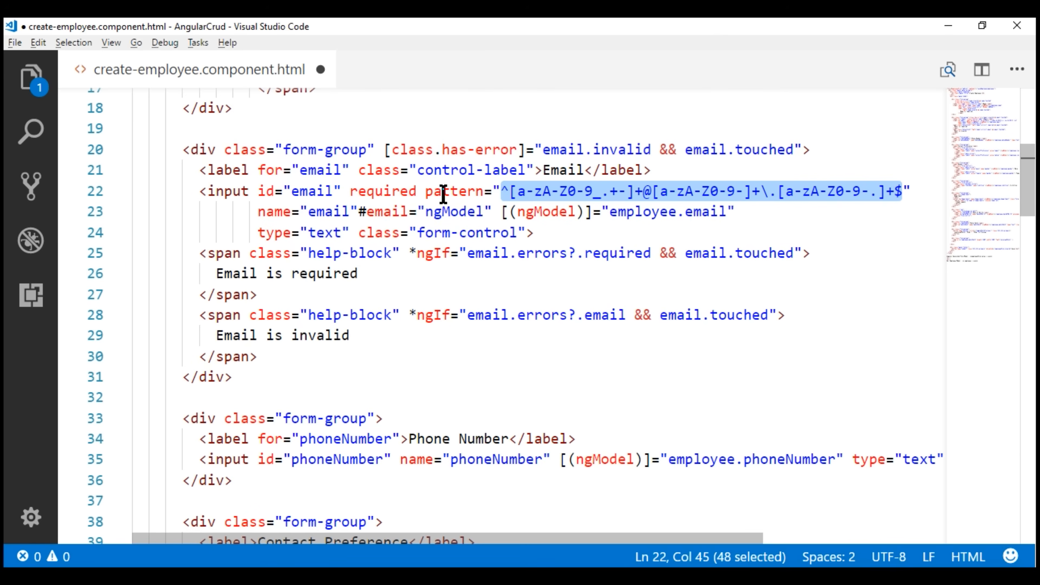
mouse_move(315, 327)
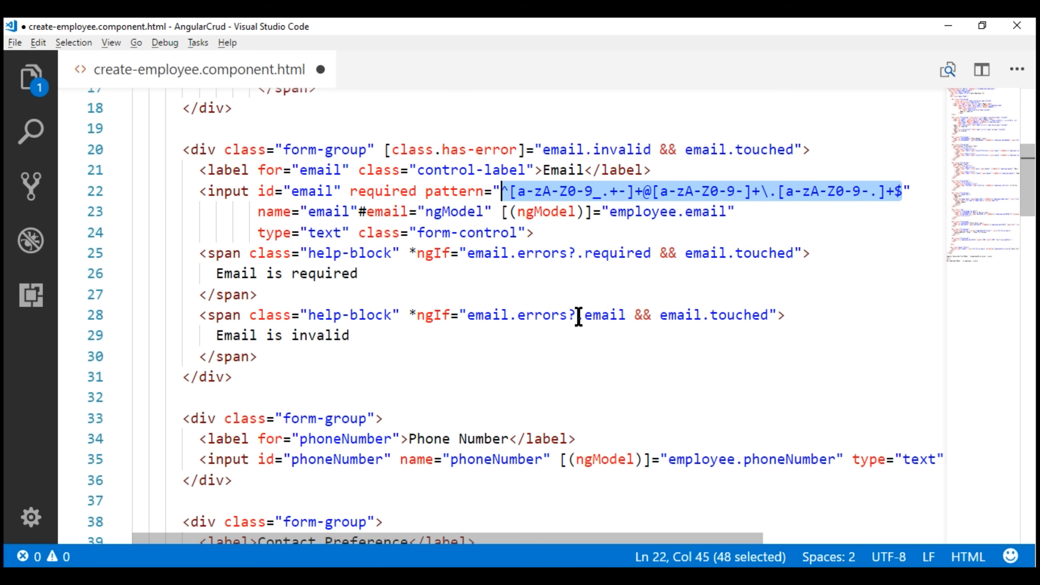
mouse_move(595, 305)
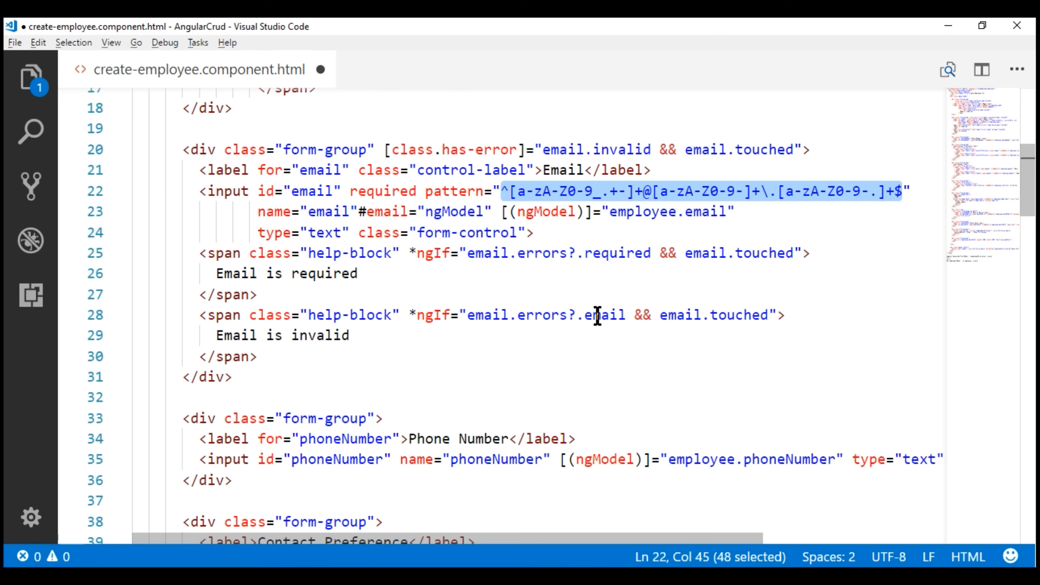
mouse_move(474, 211)
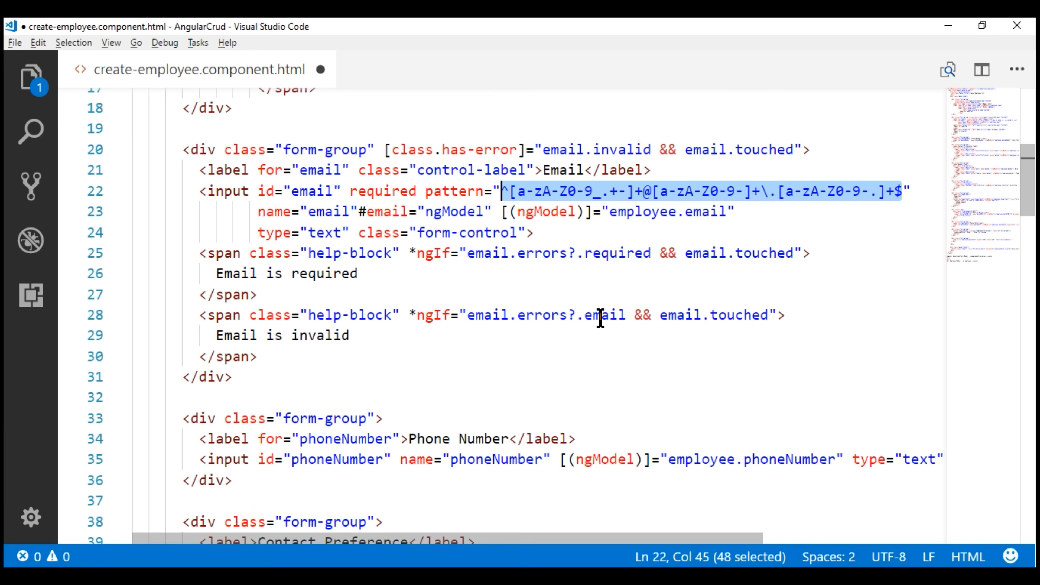
mouse_move(550, 321)
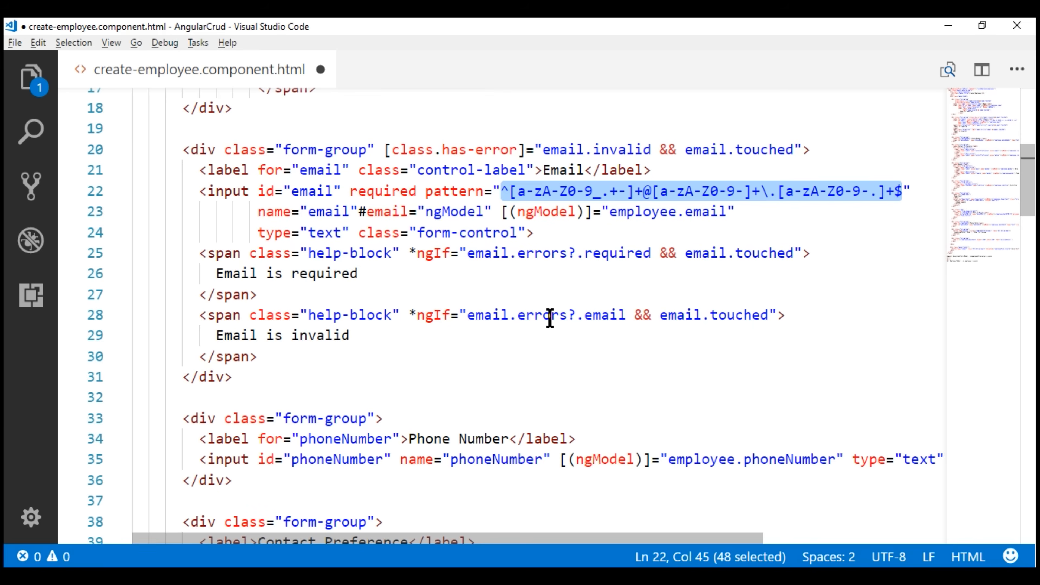
mouse_move(511, 211)
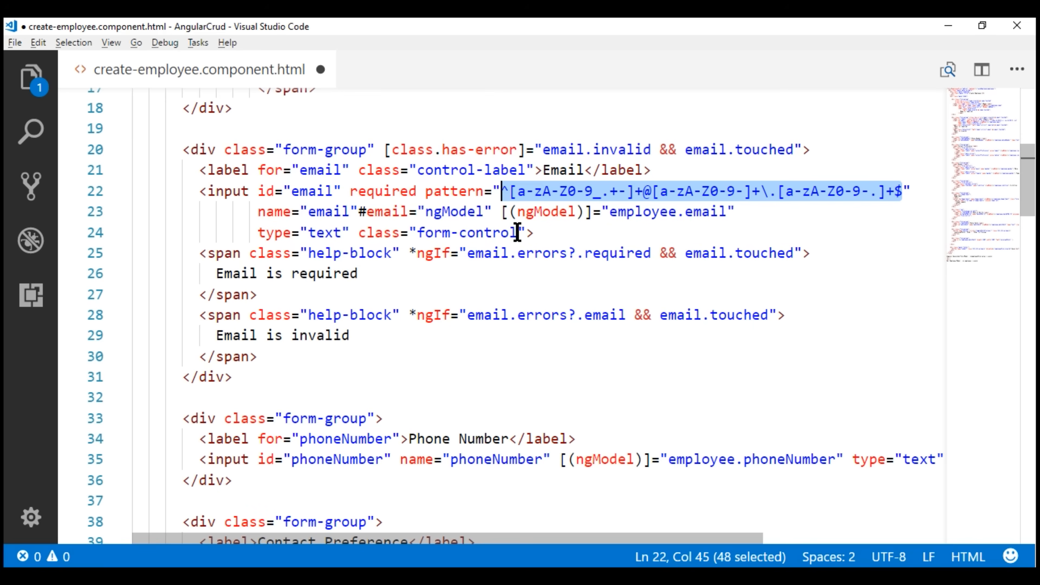
mouse_move(592, 304)
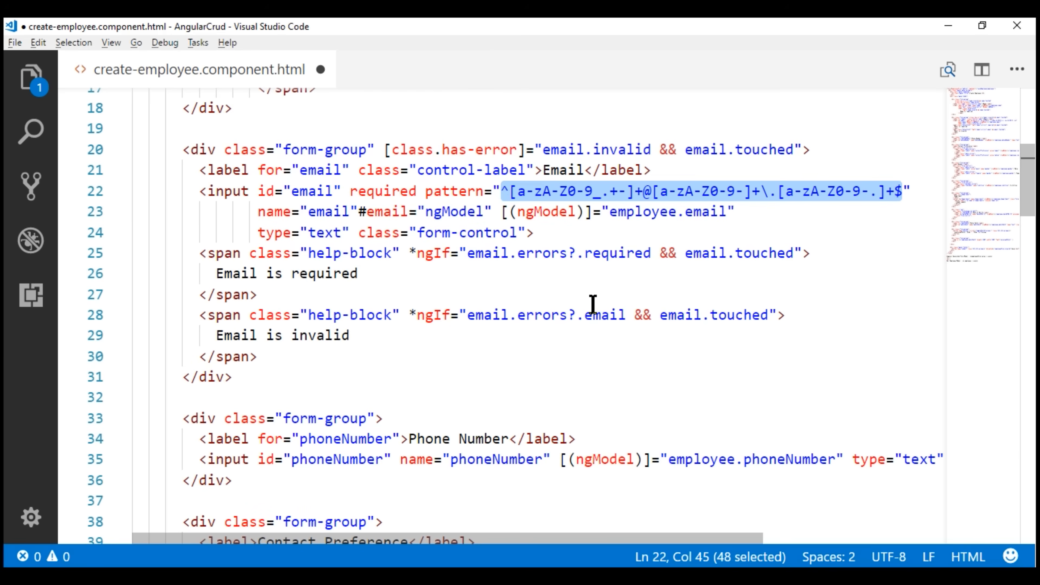
mouse_move(604, 316)
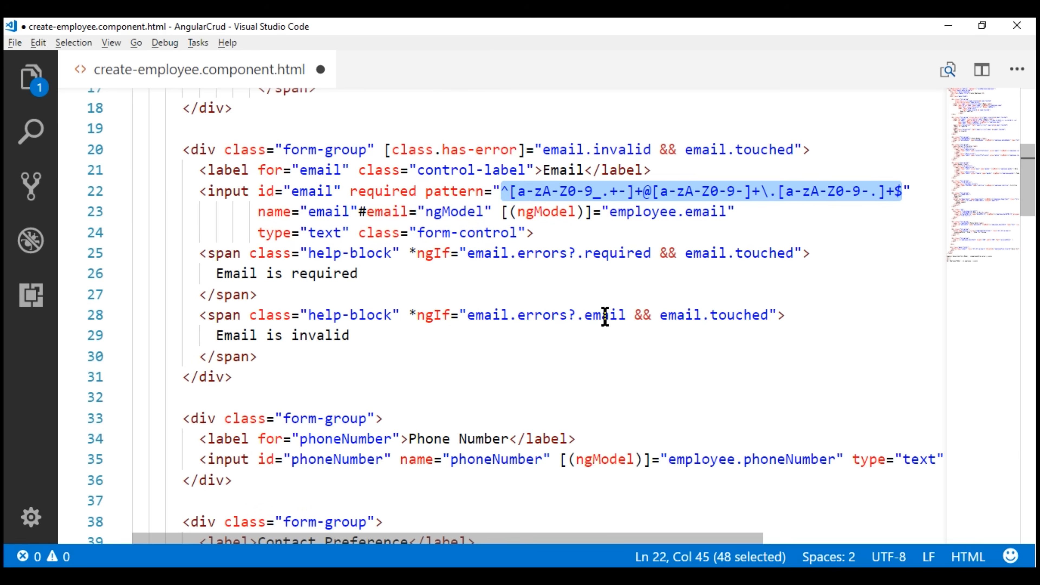
Change email.errors?.email to email.errors?.pattern for the 'Email is invalid' message and save
text(pe)
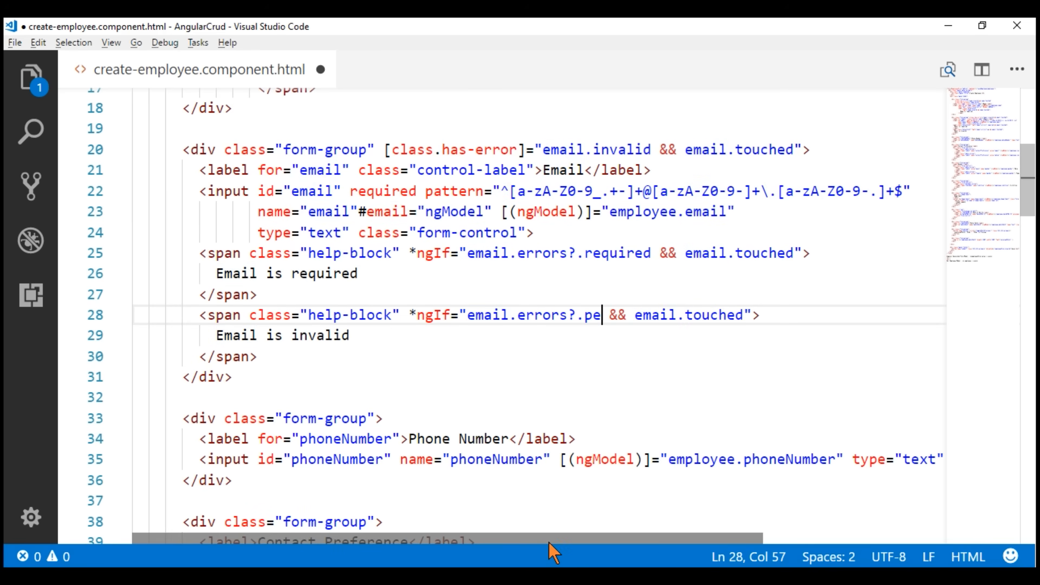
key(Backspace)
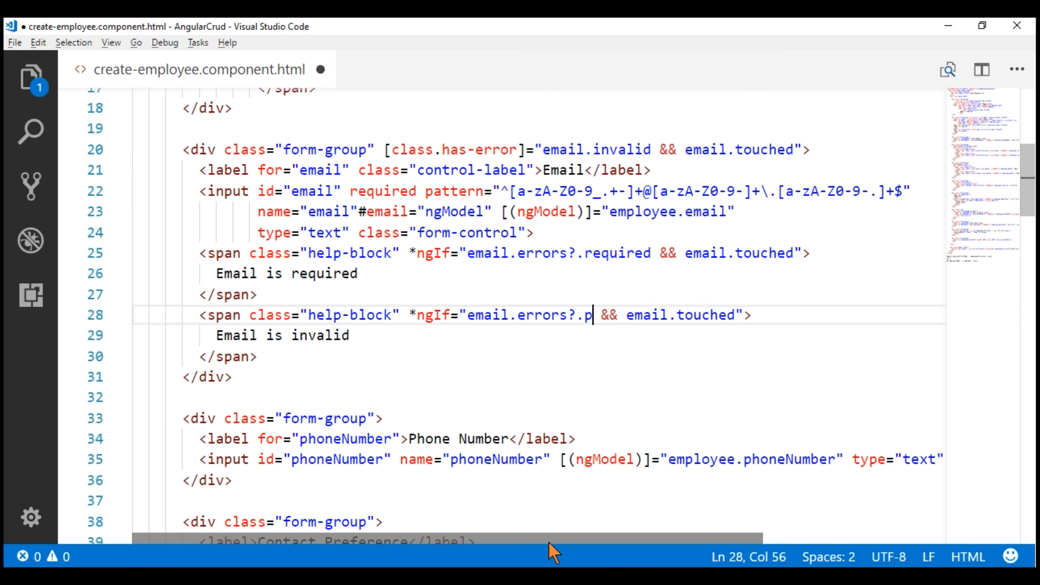
text(attern)
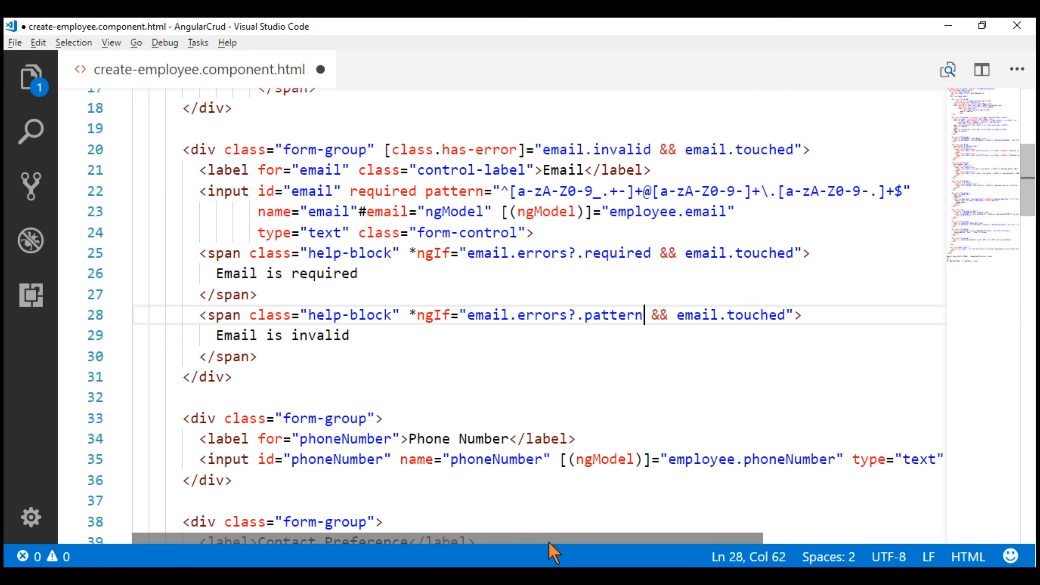
mouse_move(365, 351)
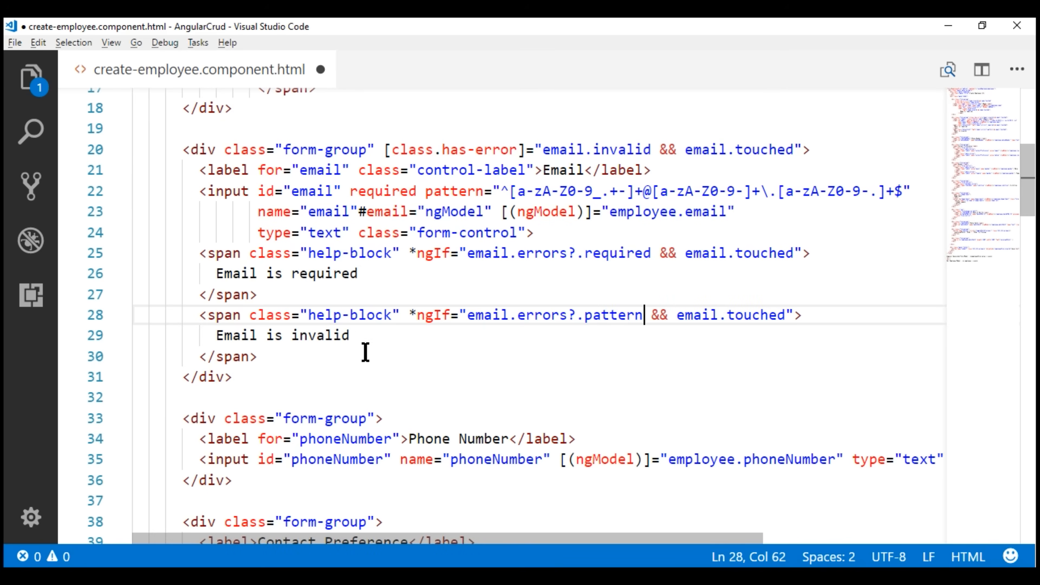
double_click(281, 335)
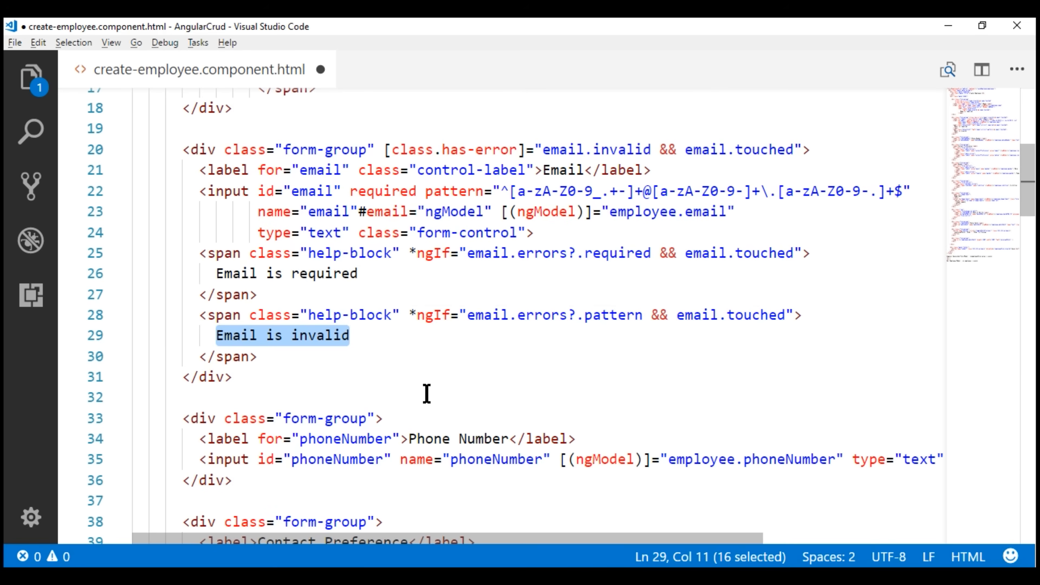
key(ctrl+s)
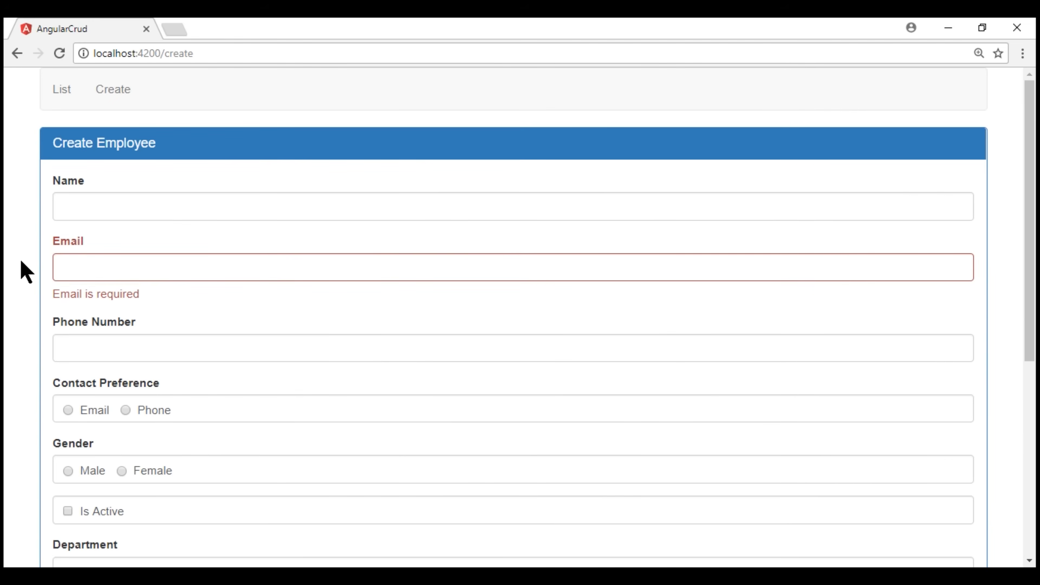
mouse_move(450, 411)
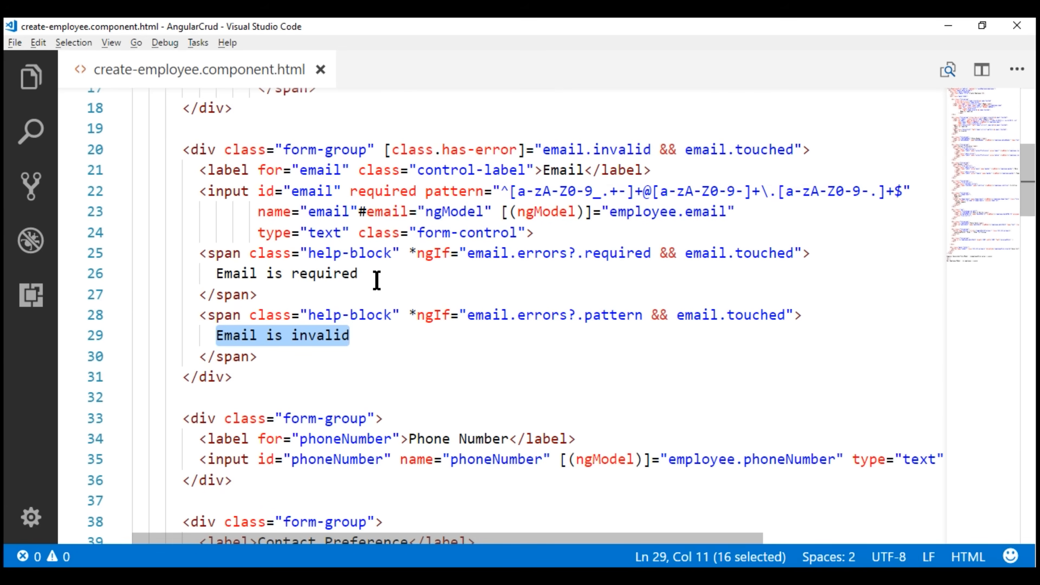
double_click(384, 191)
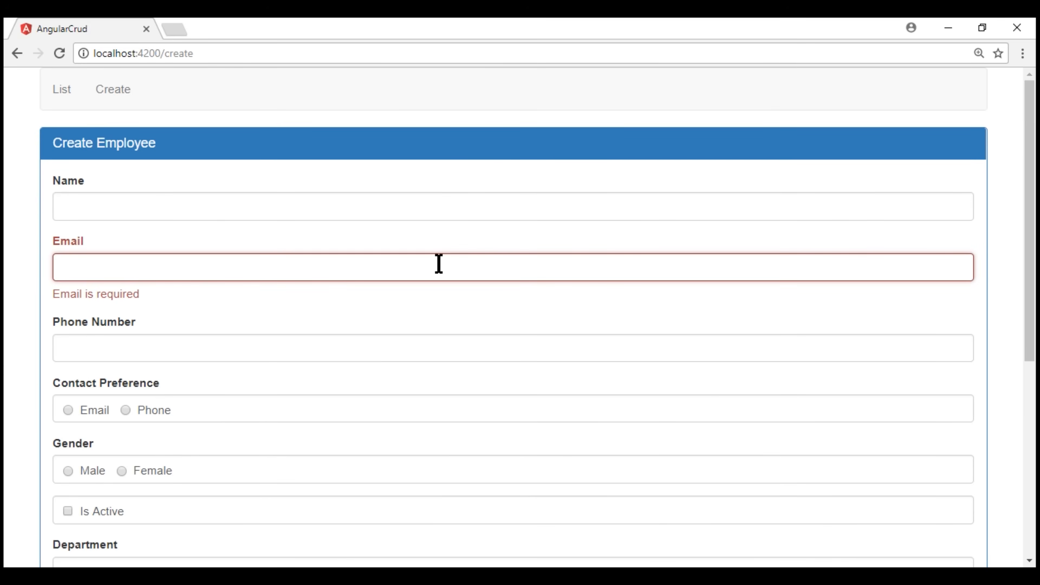
text(abc)
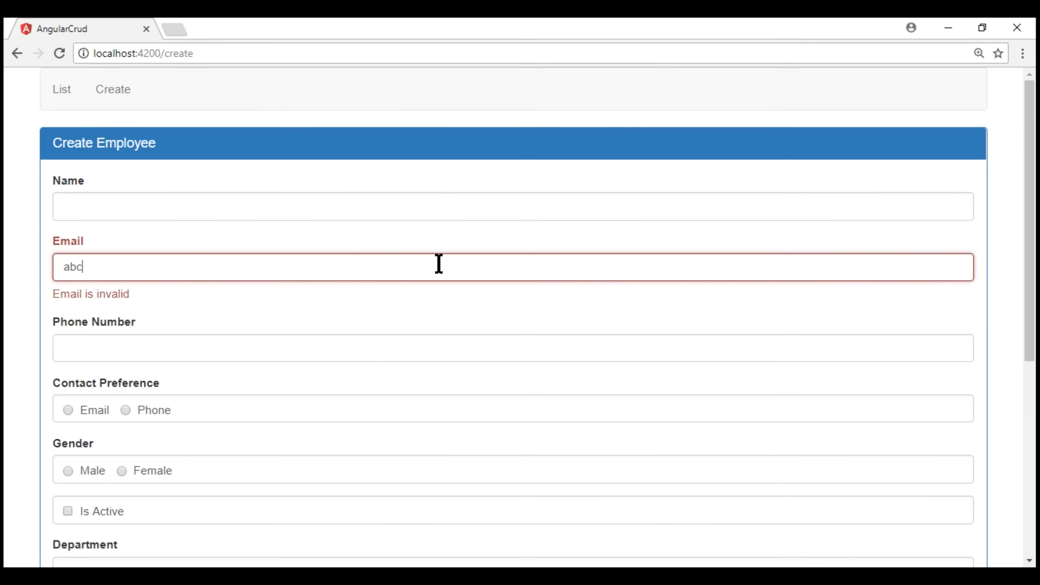
mouse_move(101, 312)
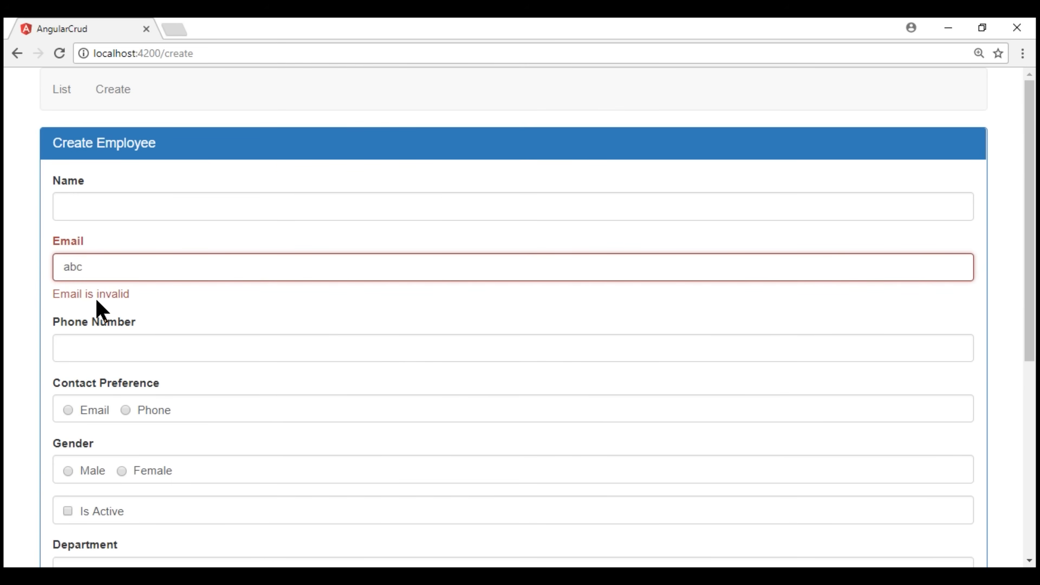
mouse_move(96, 291)
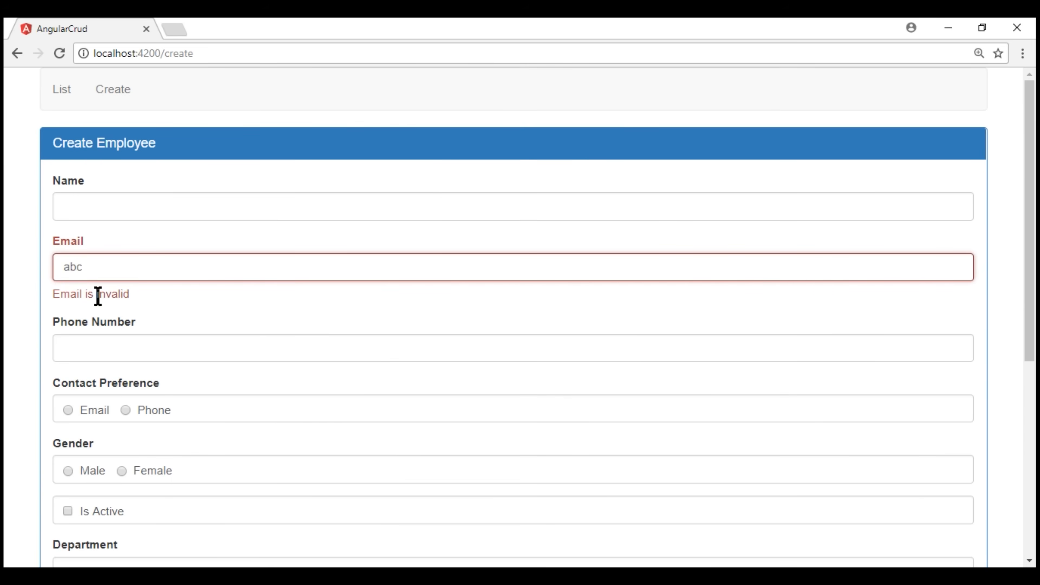
text(@a)
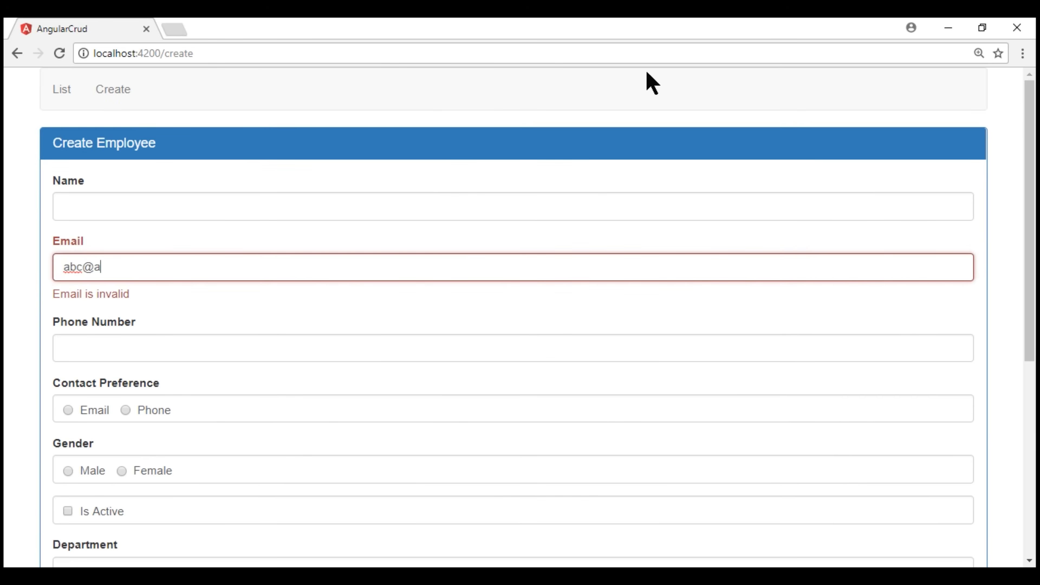
text(bc.co)
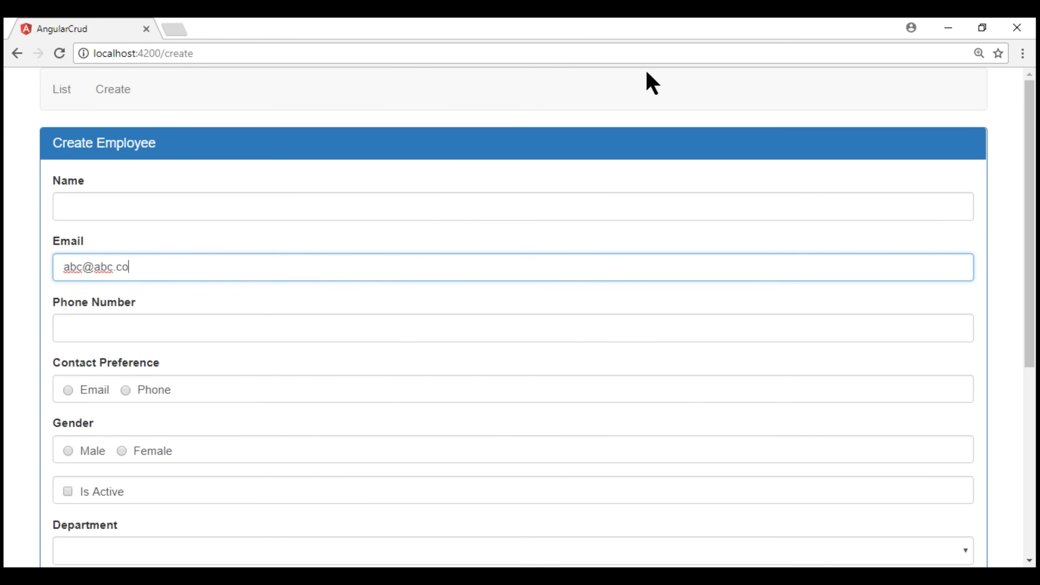
text(m)
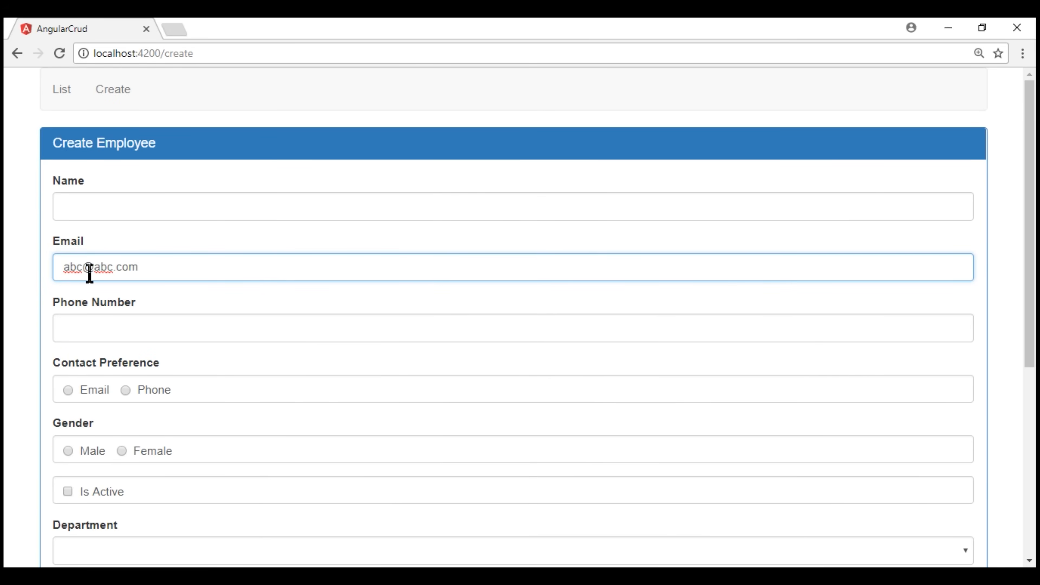
mouse_move(86, 266)
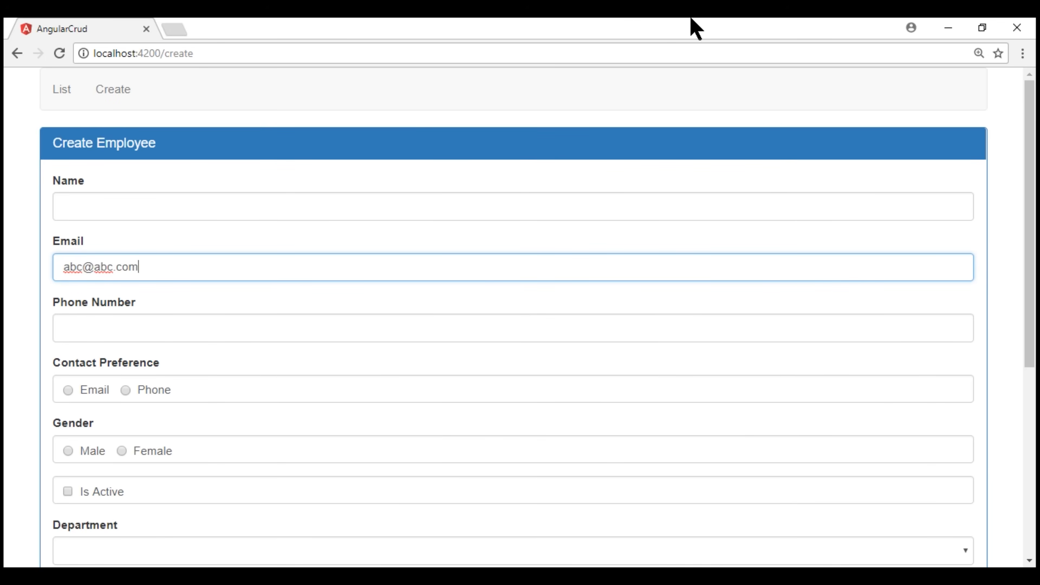
key(Backspace)
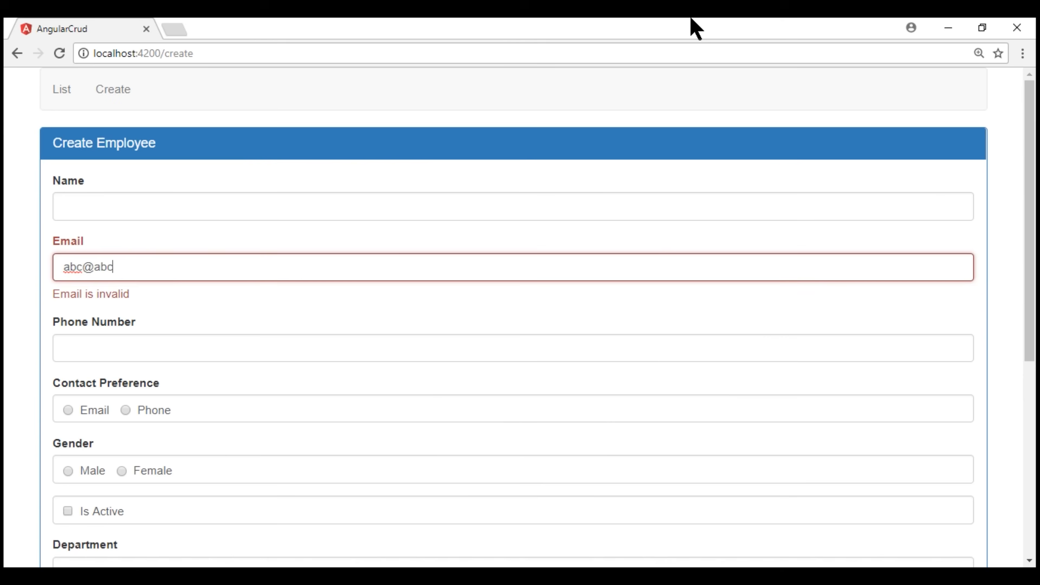
mouse_move(80, 318)
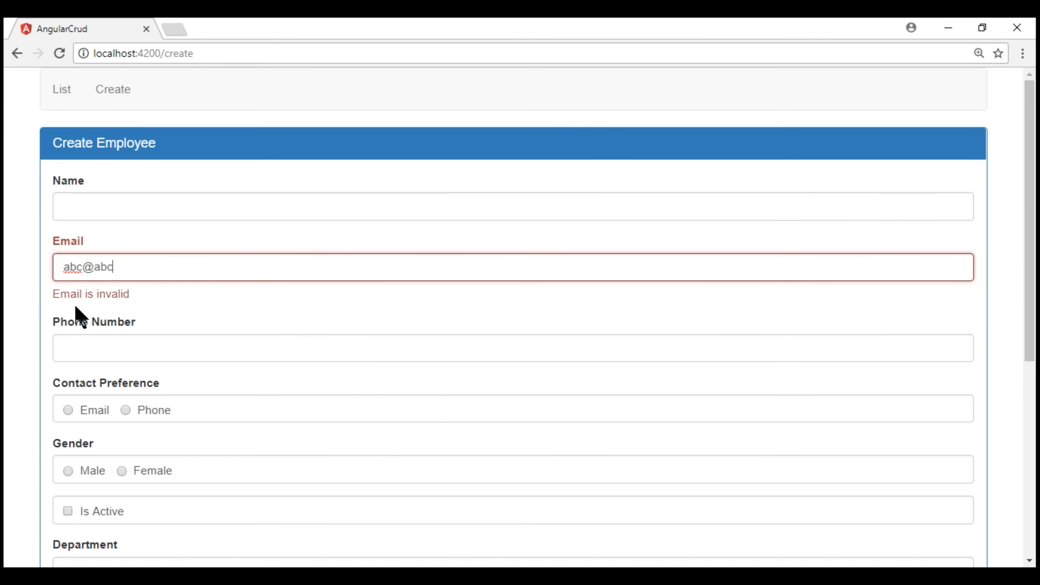
mouse_move(150, 320)
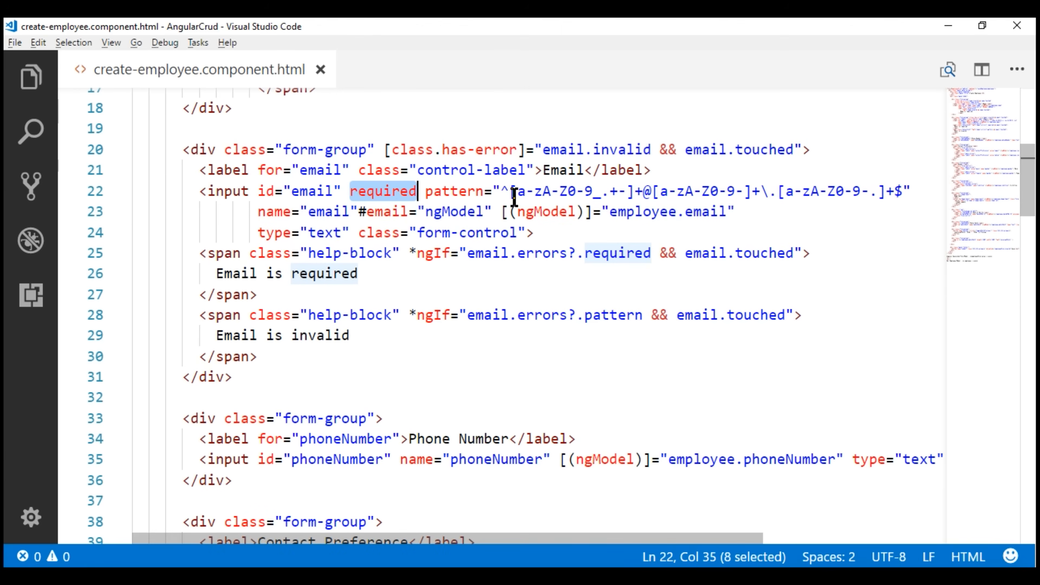
Edit the pattern attribute to a regex ending in (pragimtech)\.com$
click(902, 191)
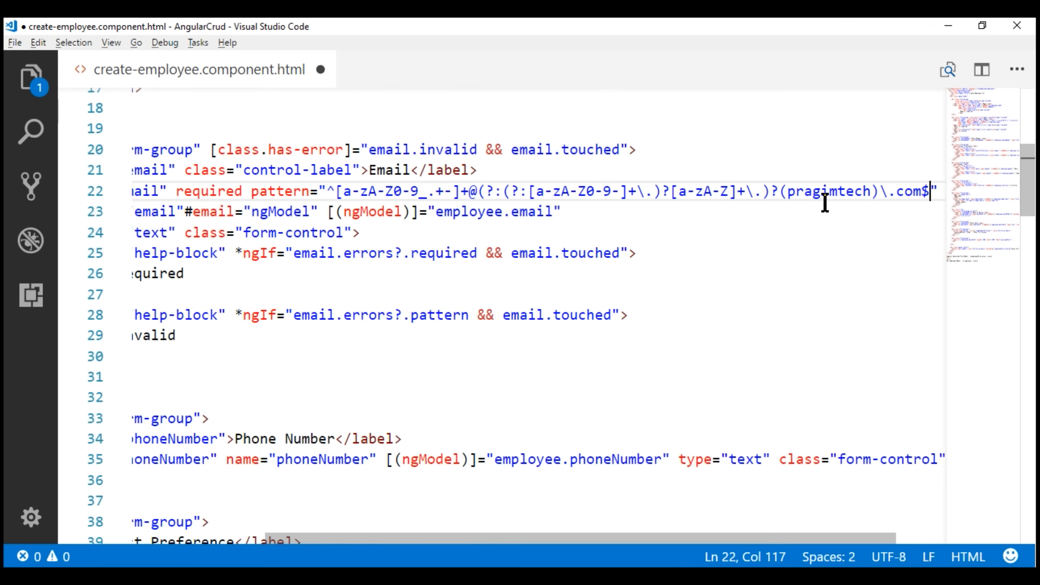
mouse_move(858, 334)
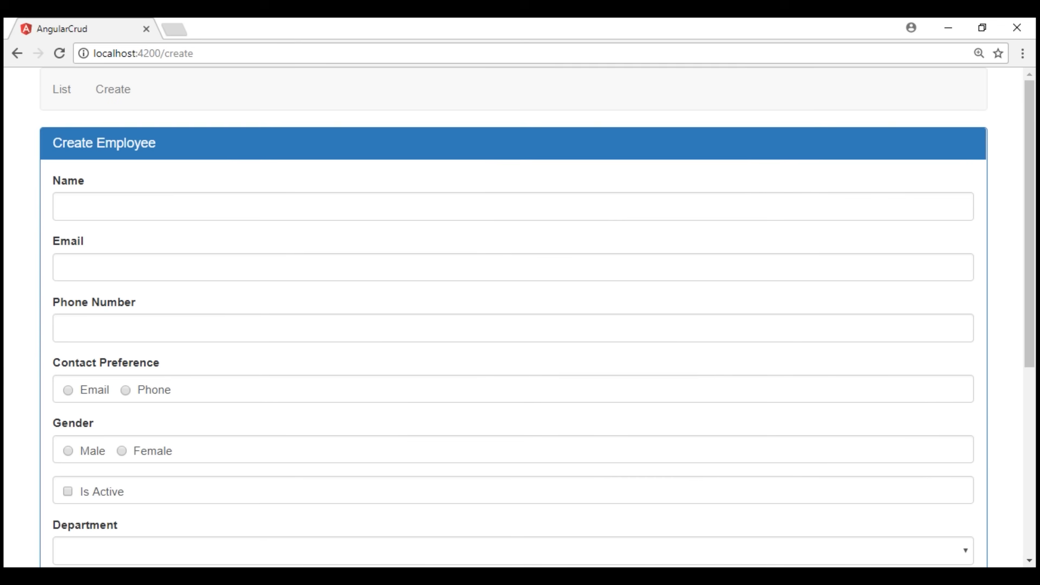
mouse_move(567, 269)
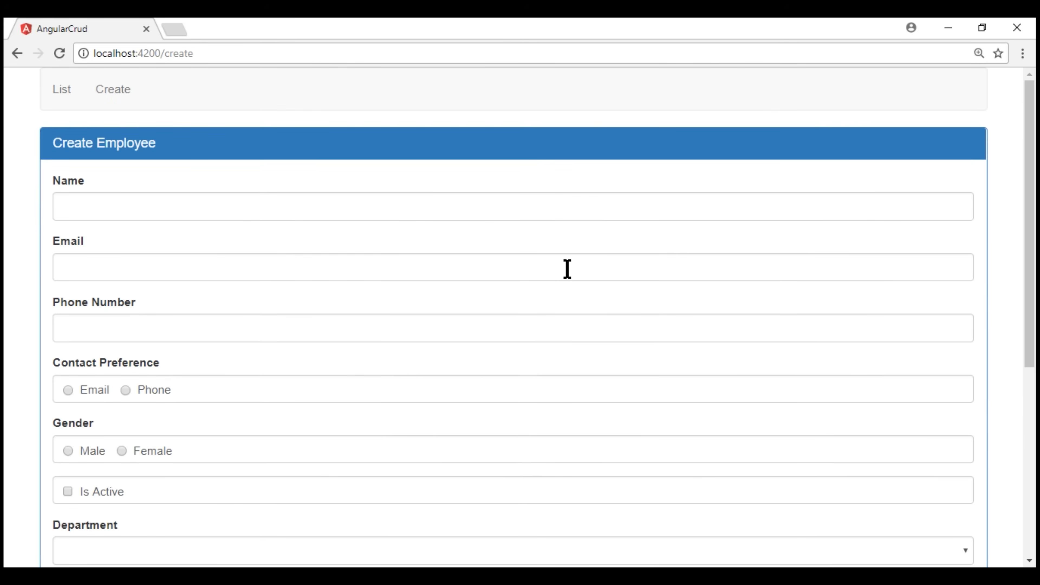
text(abc@gm)
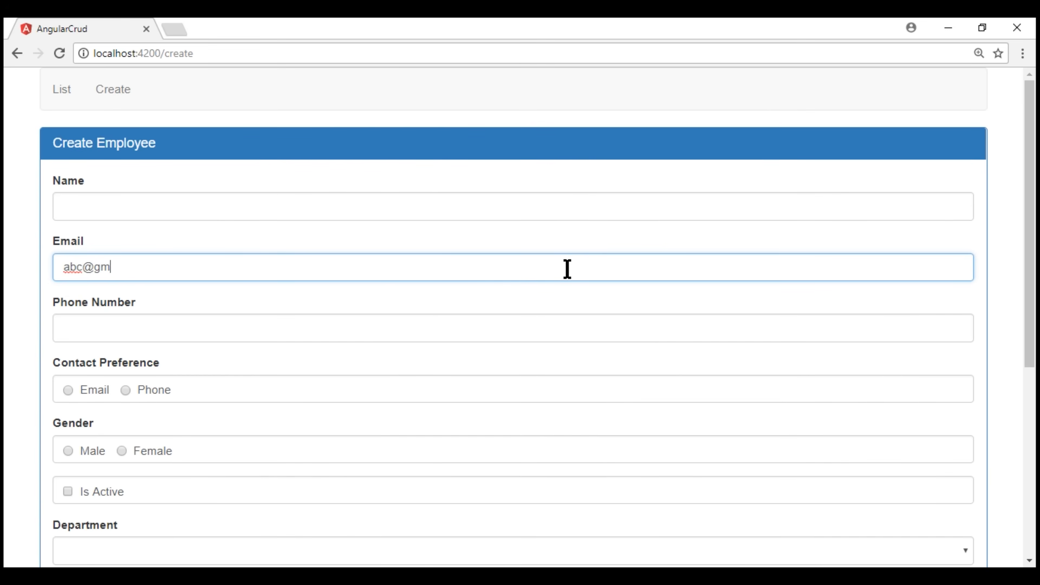
text(ail.com)
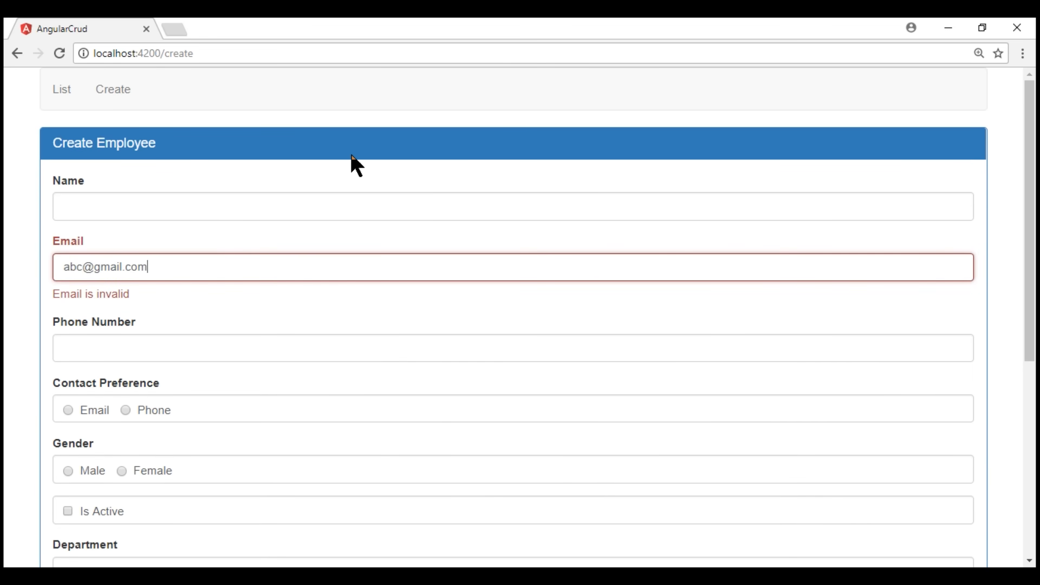
key(Backspace)
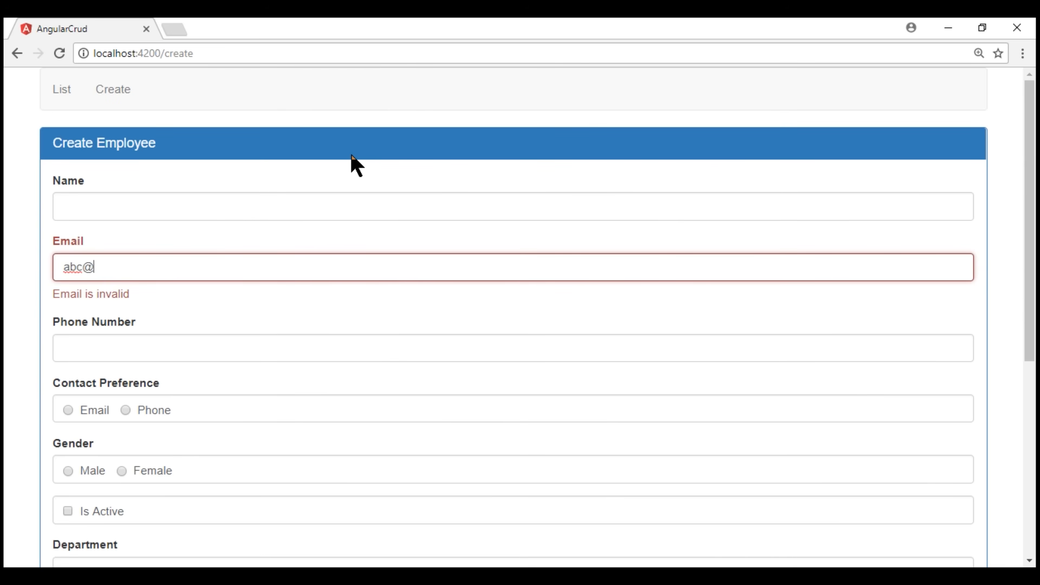
text(pragimte)
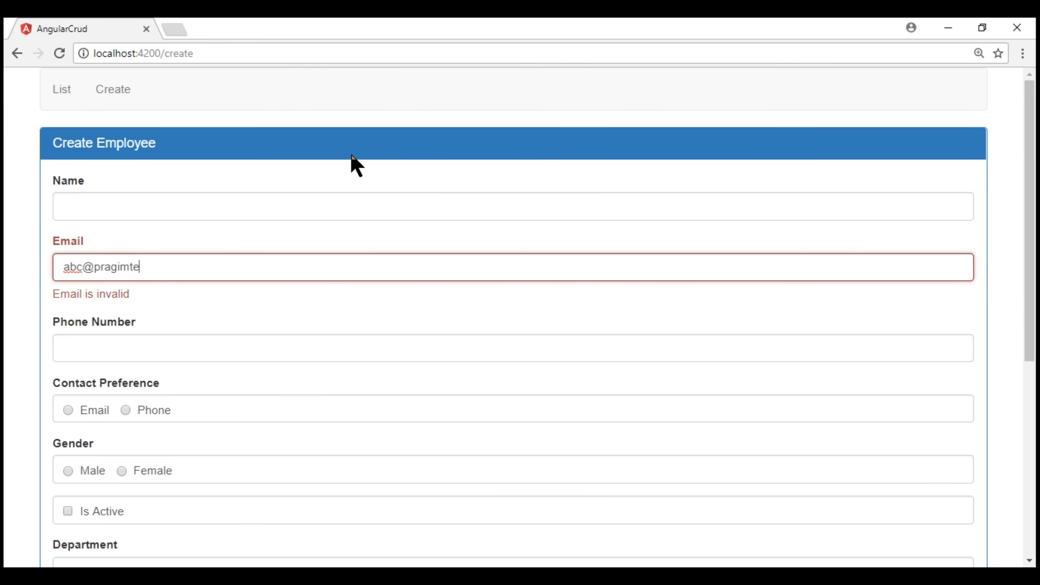
text(ch.com)
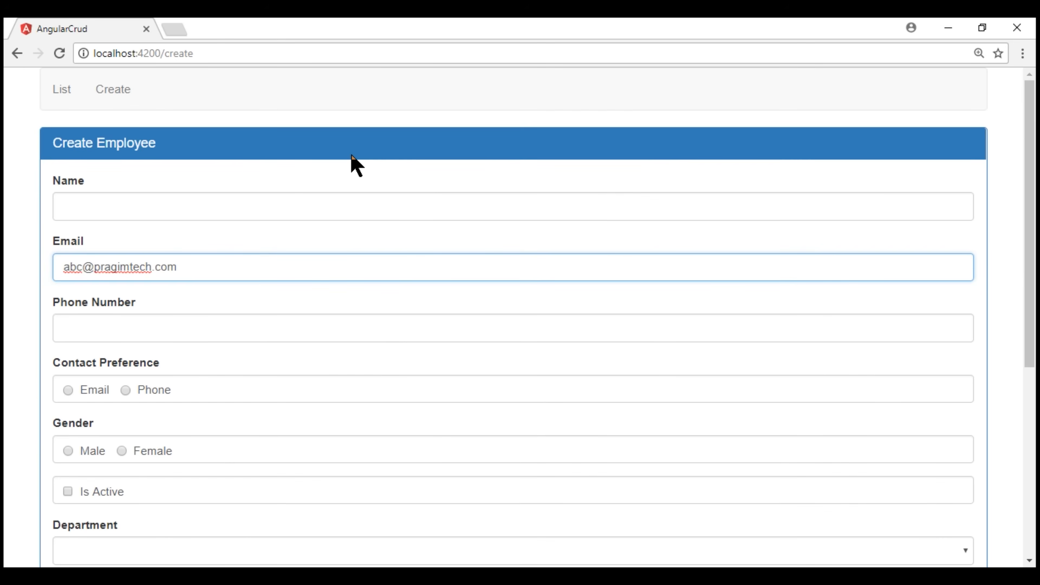
key(Backspace)
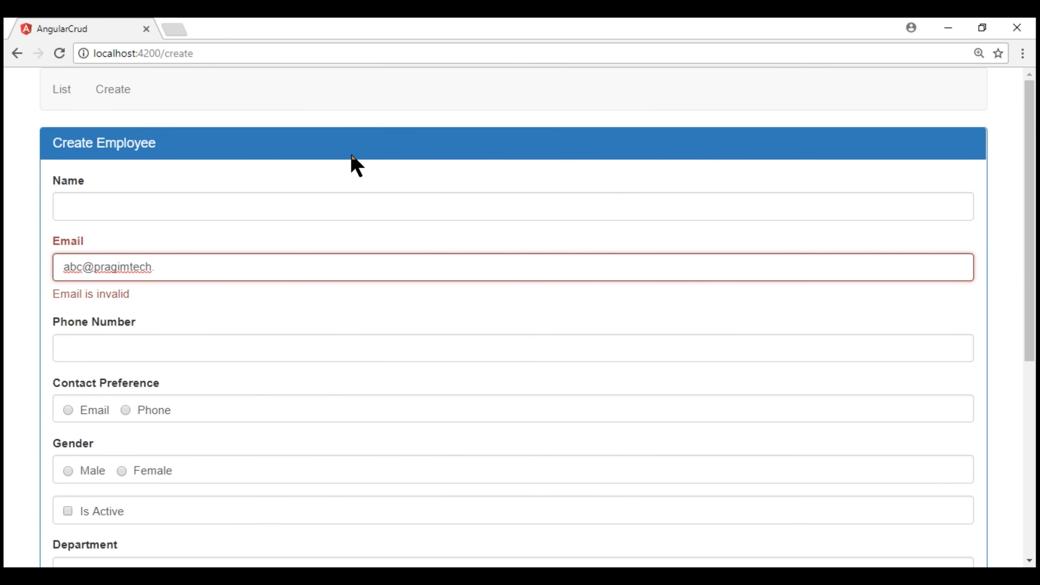
text(net)
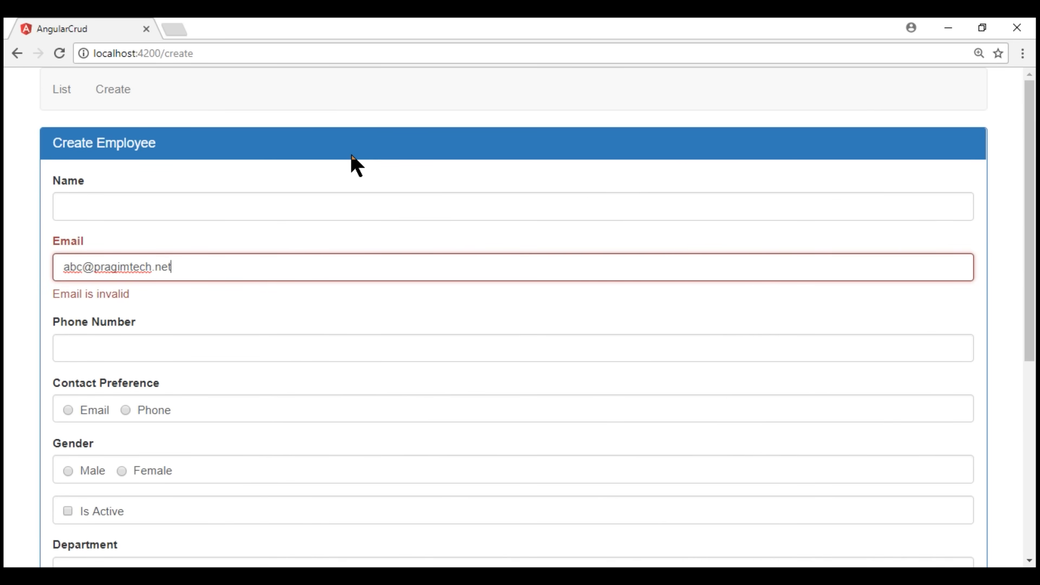
mouse_move(105, 313)
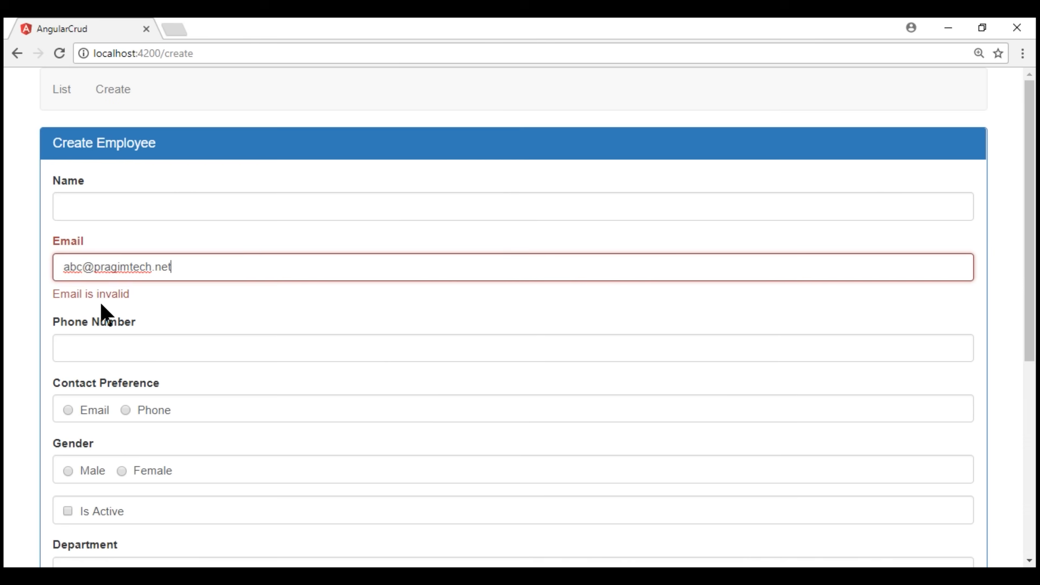